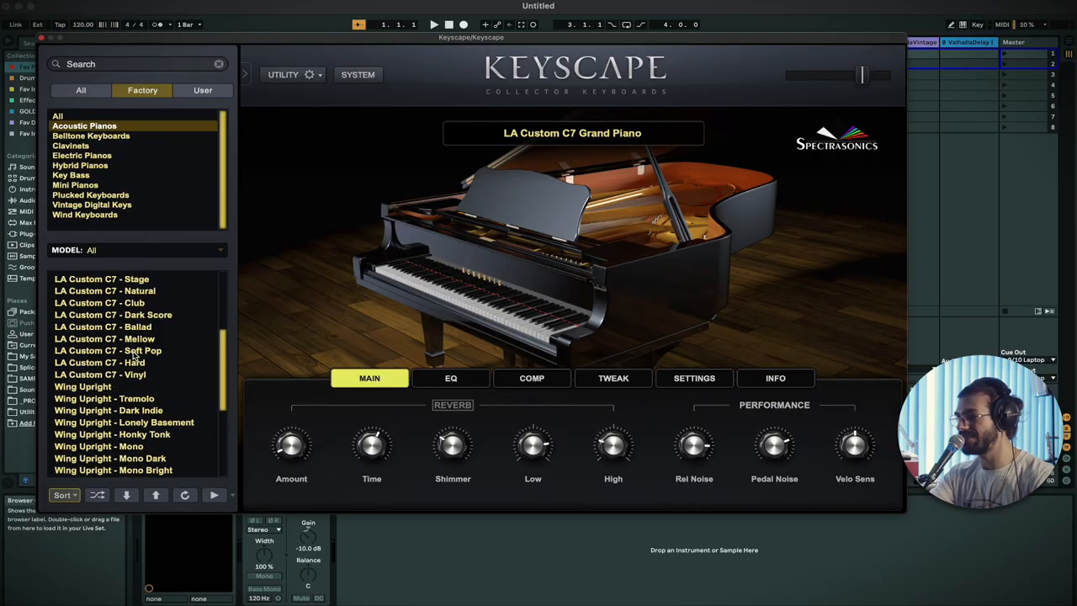
pyautogui.scroll(3)
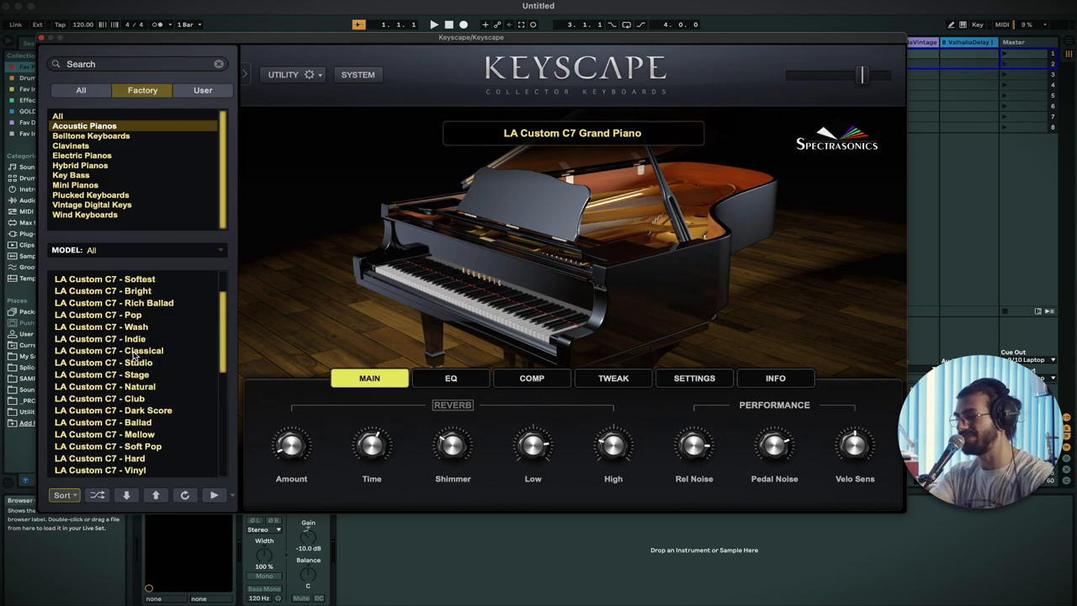